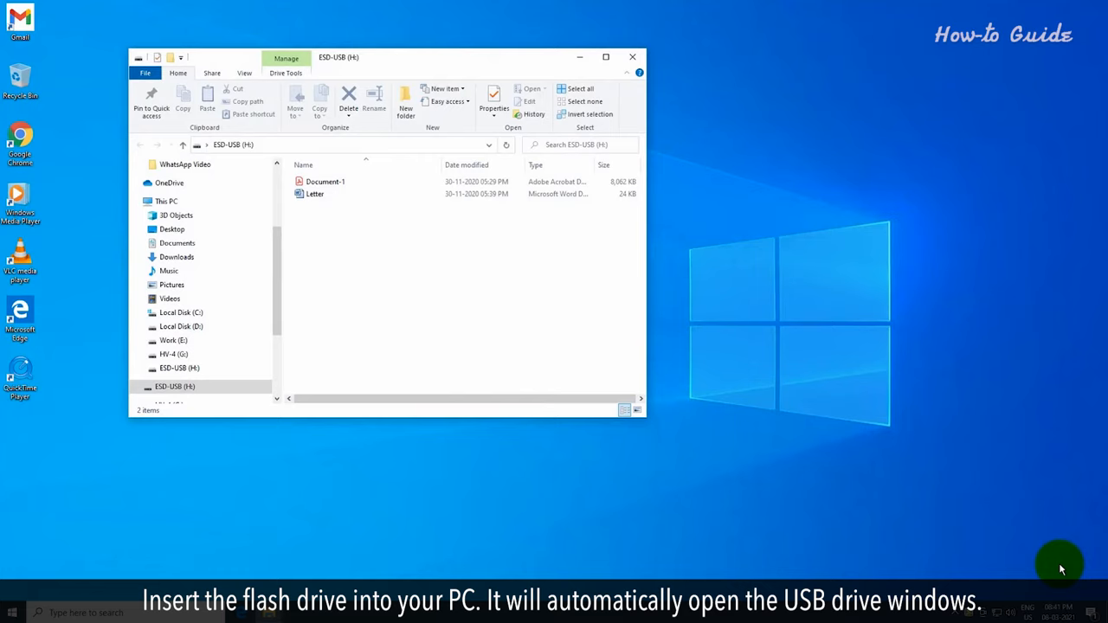
mouse_move(849, 187)
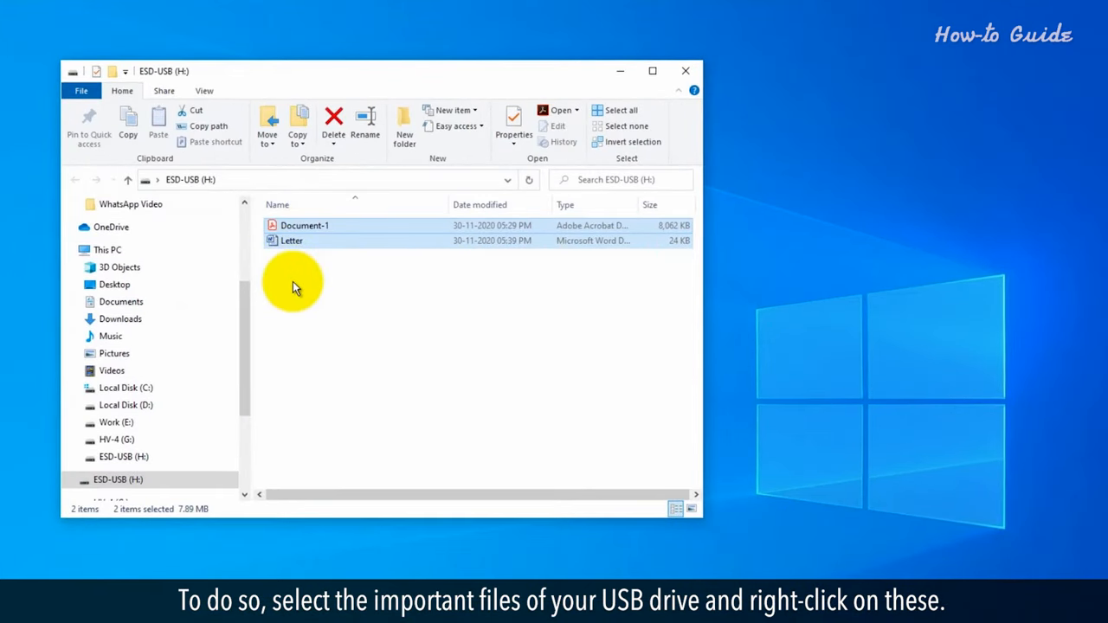
Copy the selected files Document-1 and Letter from the ESD-USB (H:) drive.
right_click(291, 241)
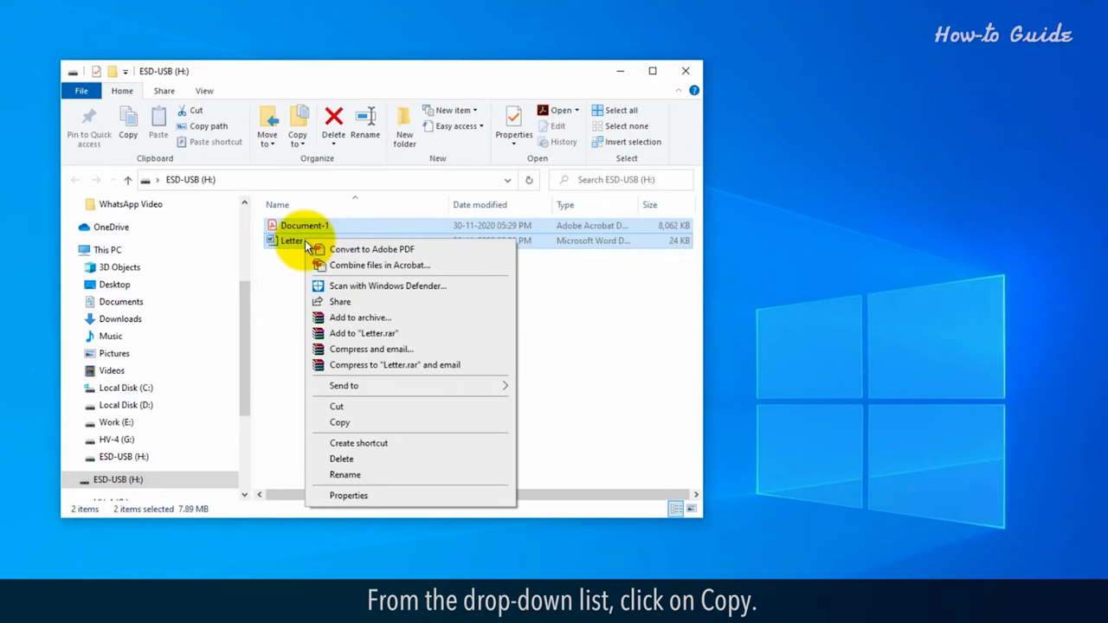
mouse_move(372, 422)
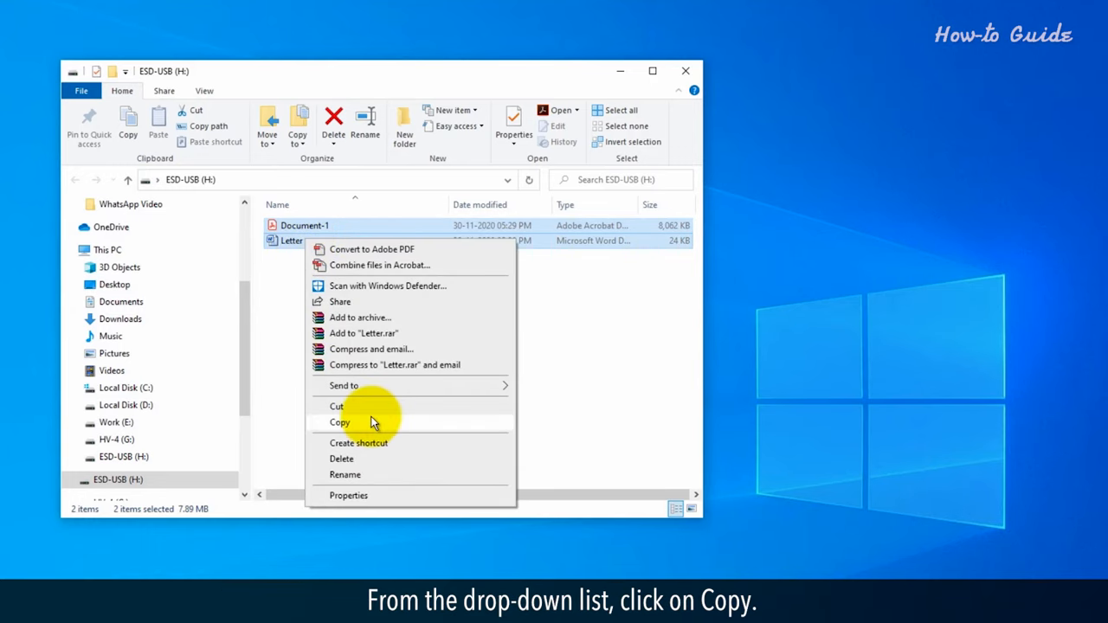
click(340, 422)
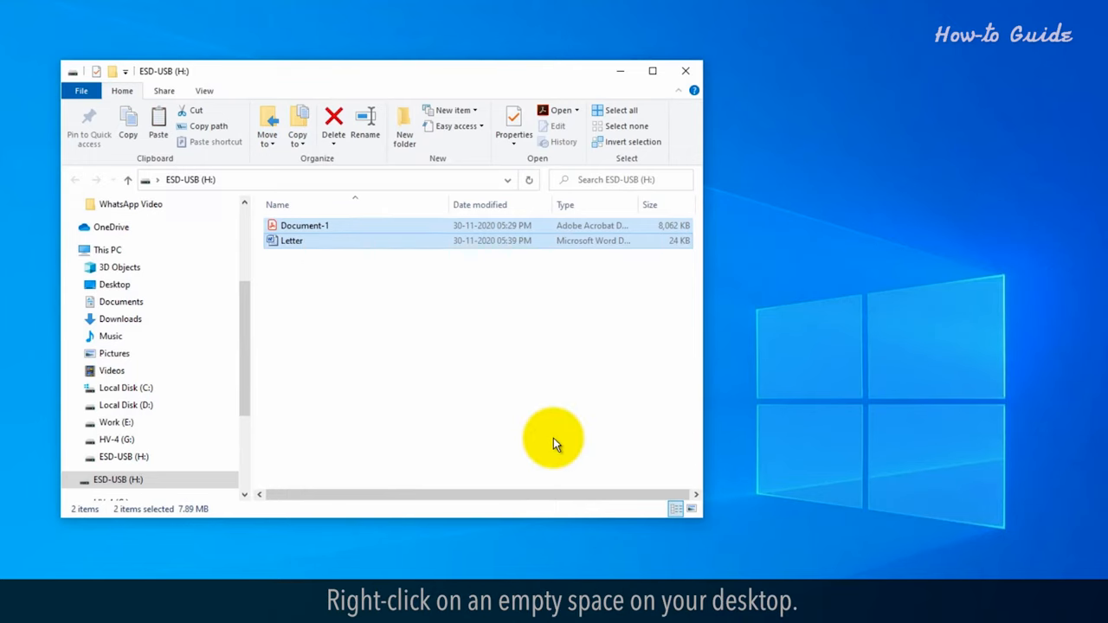
Create a new desktop folder and name it Backup.
right_click(869, 156)
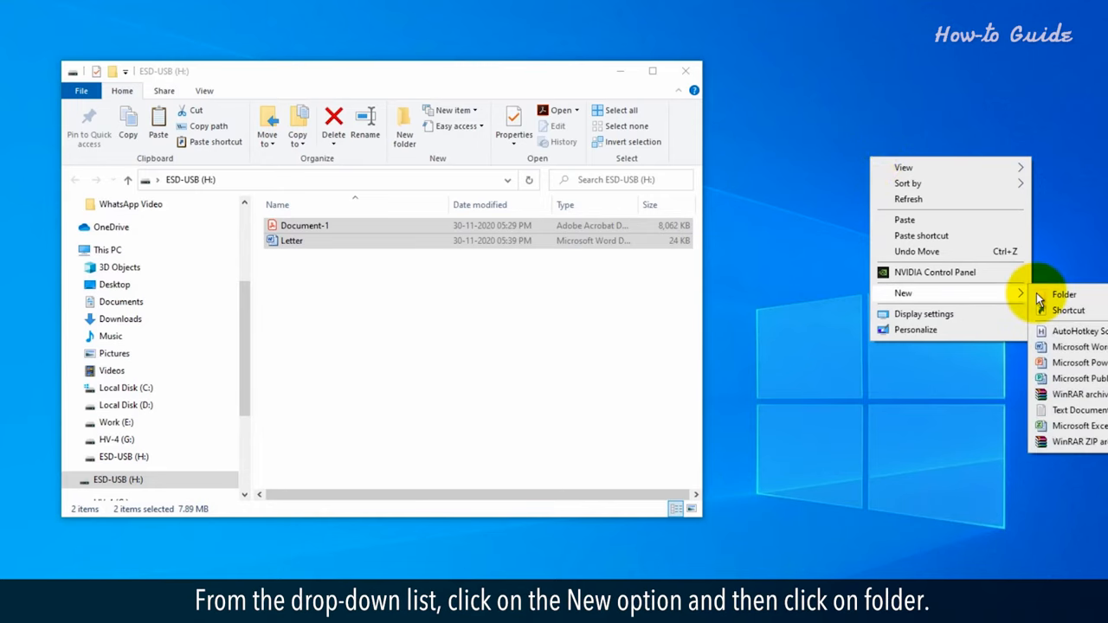
click(1063, 295)
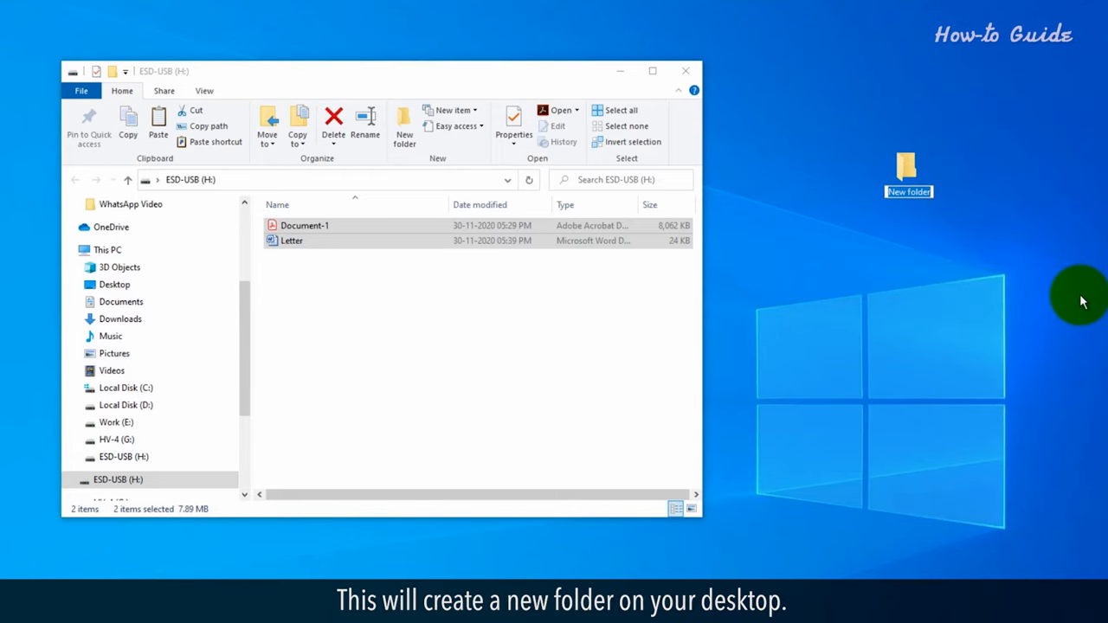
text(Backup)
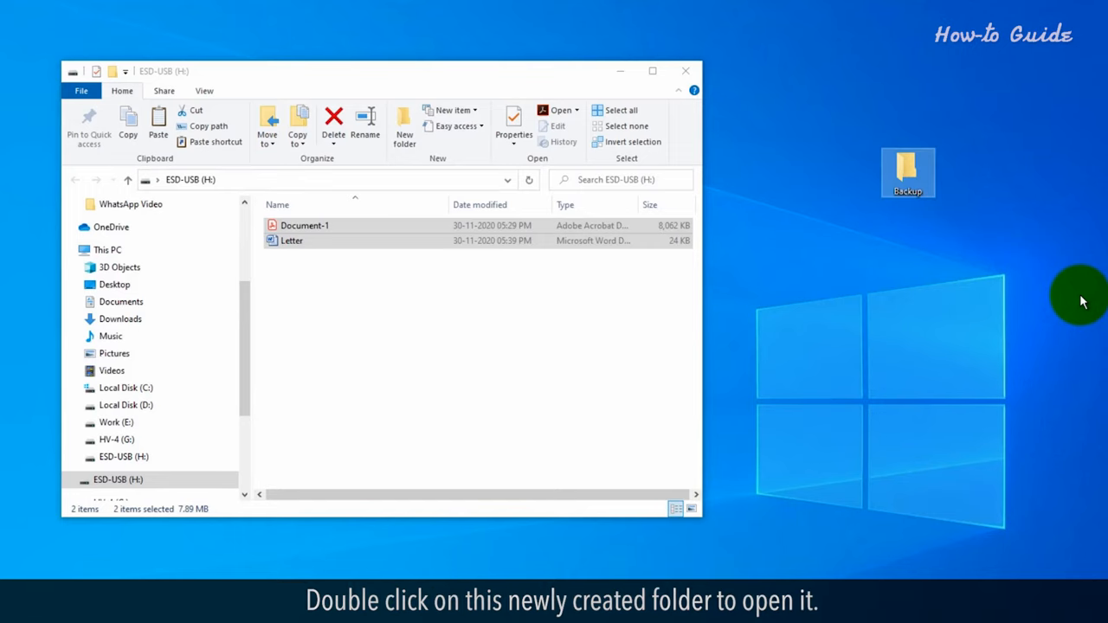
Paste Document-1 and Letter into the desktop Backup folder.
double_click(908, 173)
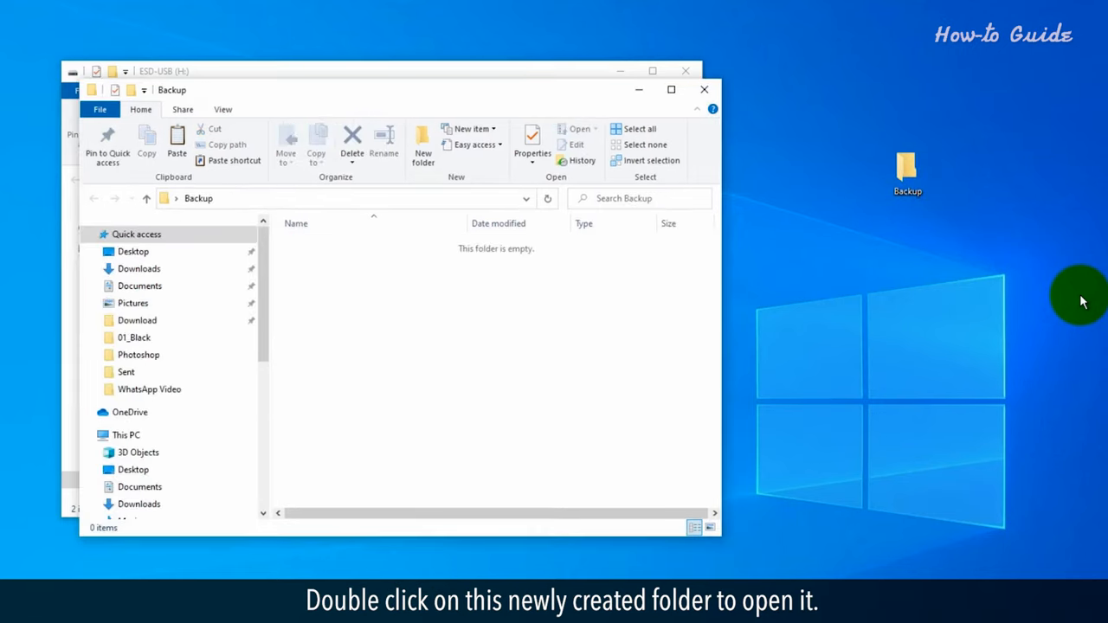
double_click(907, 173)
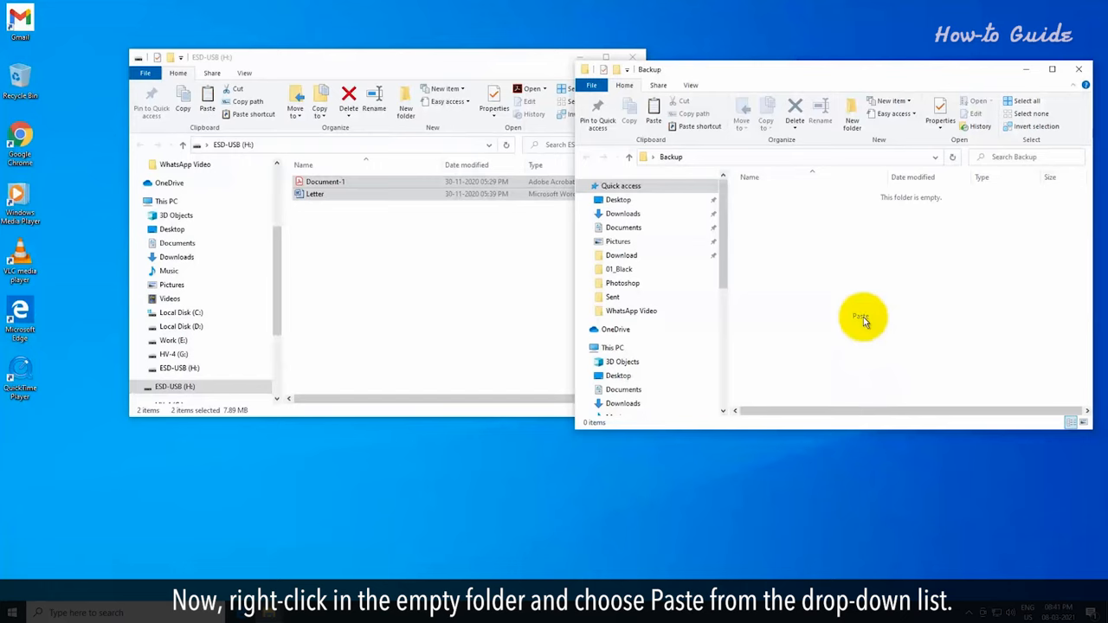
click(863, 316)
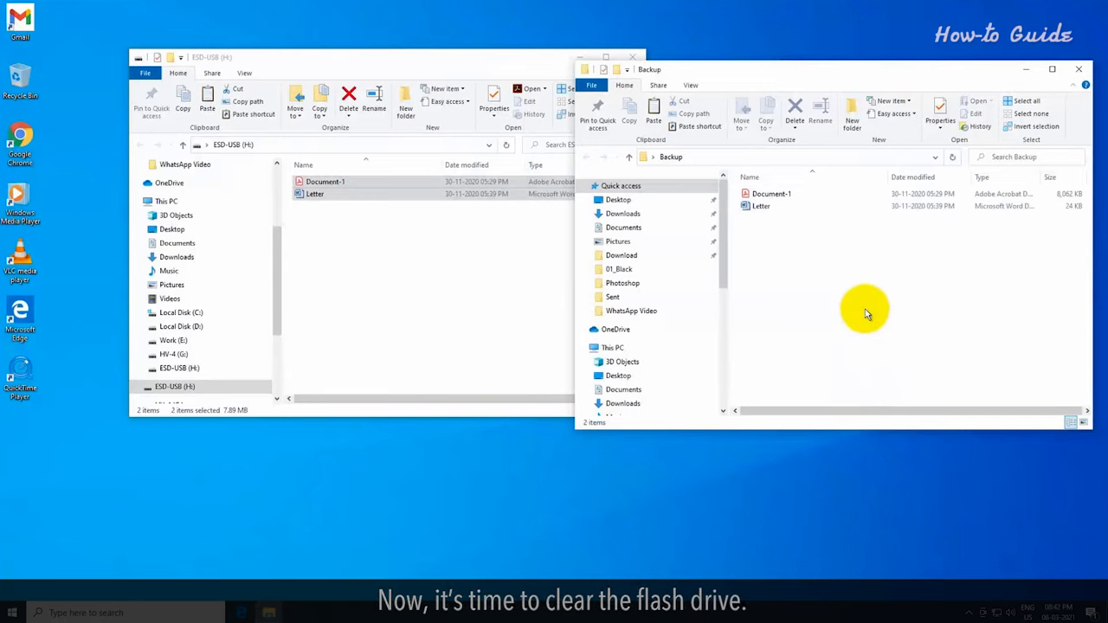
click(1079, 69)
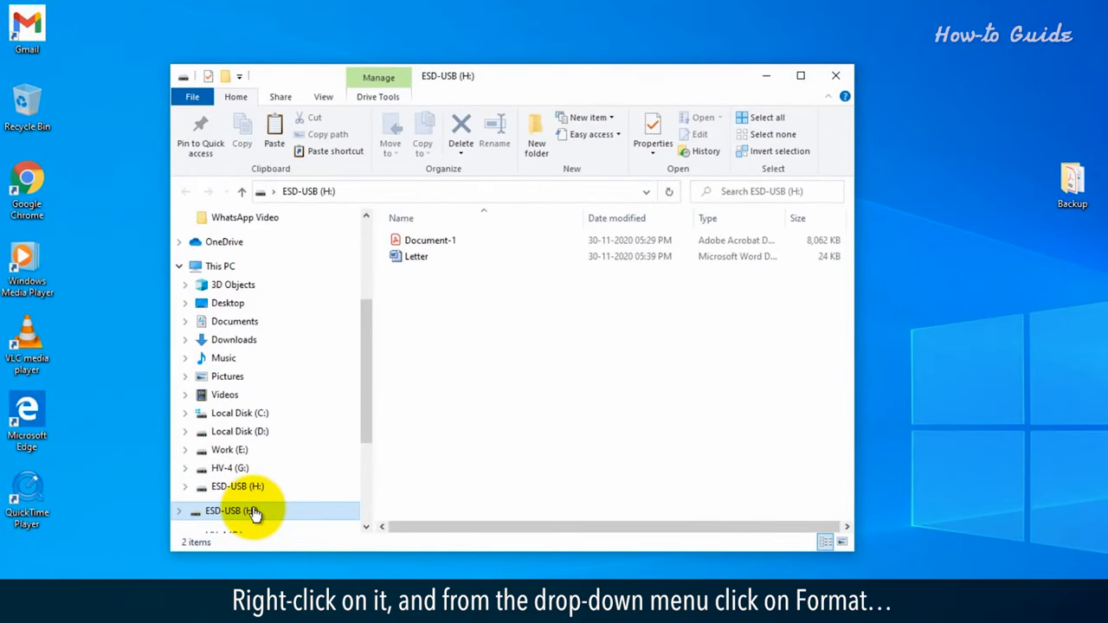
Bring up the Format dialog for the ESD-USB (H:) drive.
right_click(228, 511)
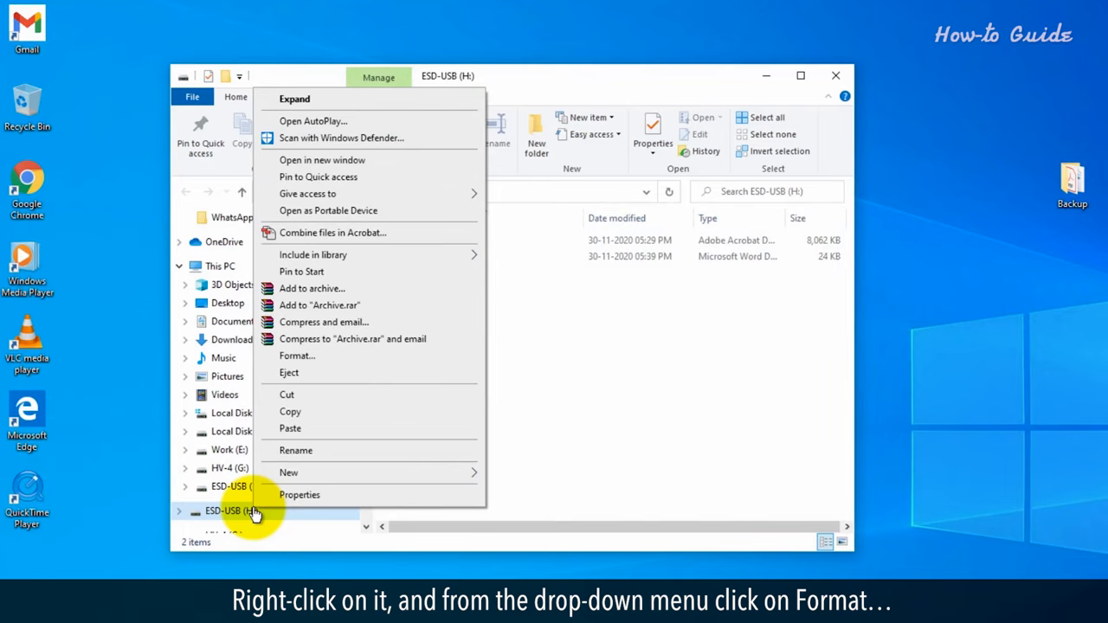
mouse_move(308, 372)
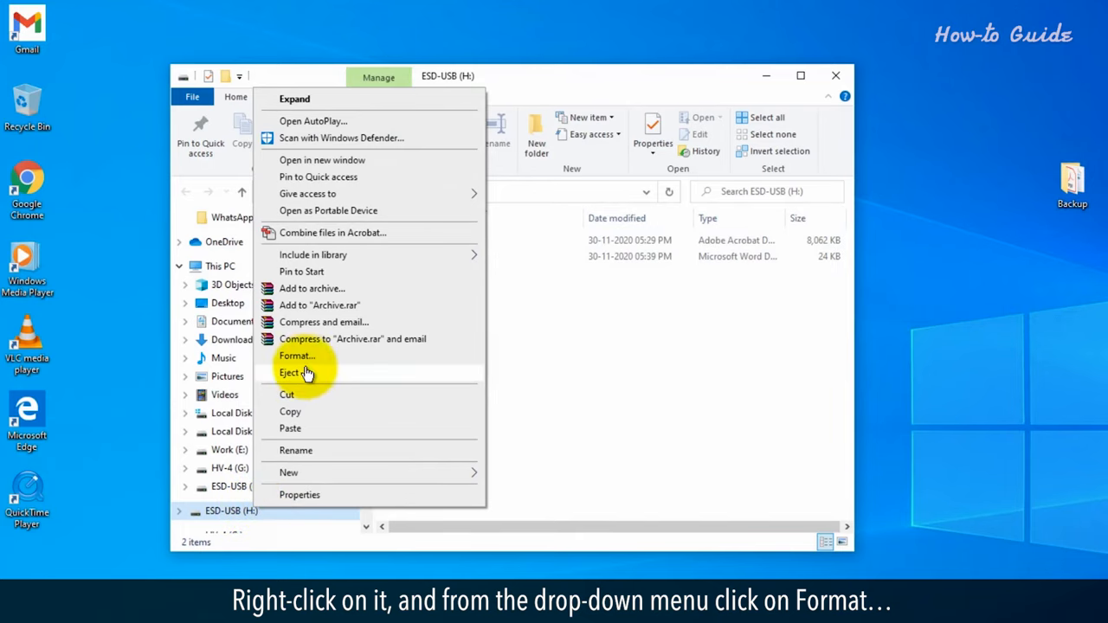
click(298, 357)
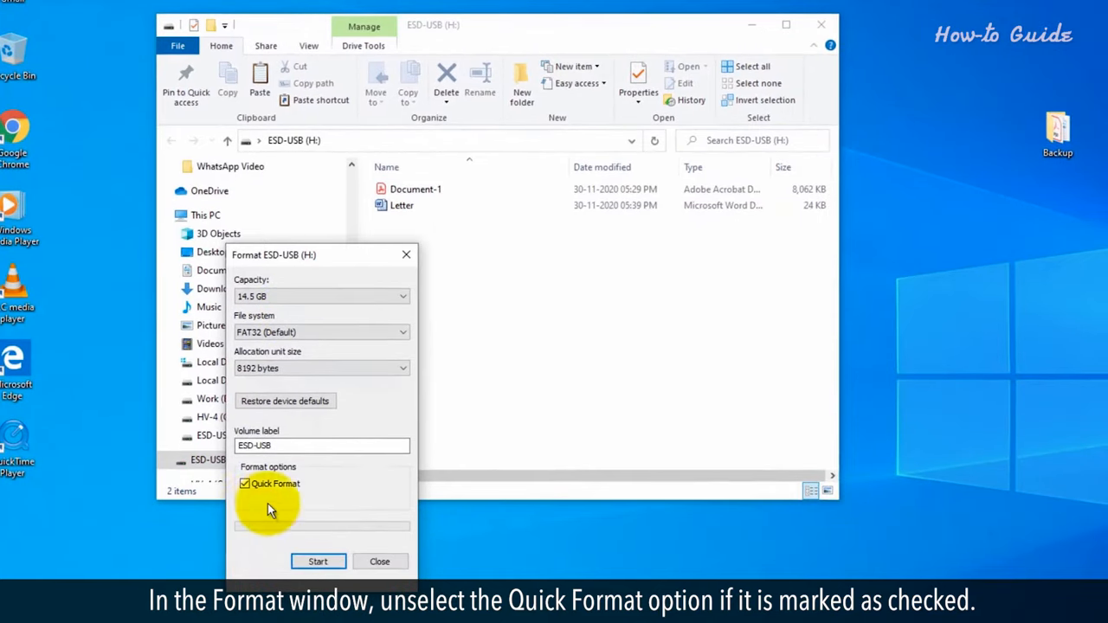
Start a full format with Quick Format off and confirm erasing all data.
click(246, 483)
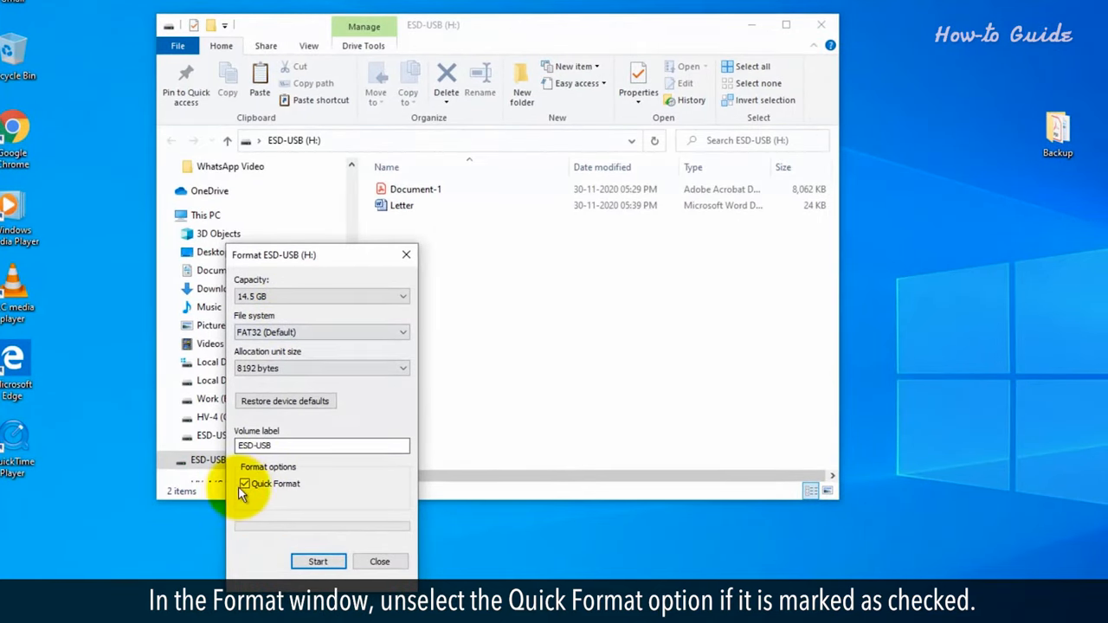
click(246, 485)
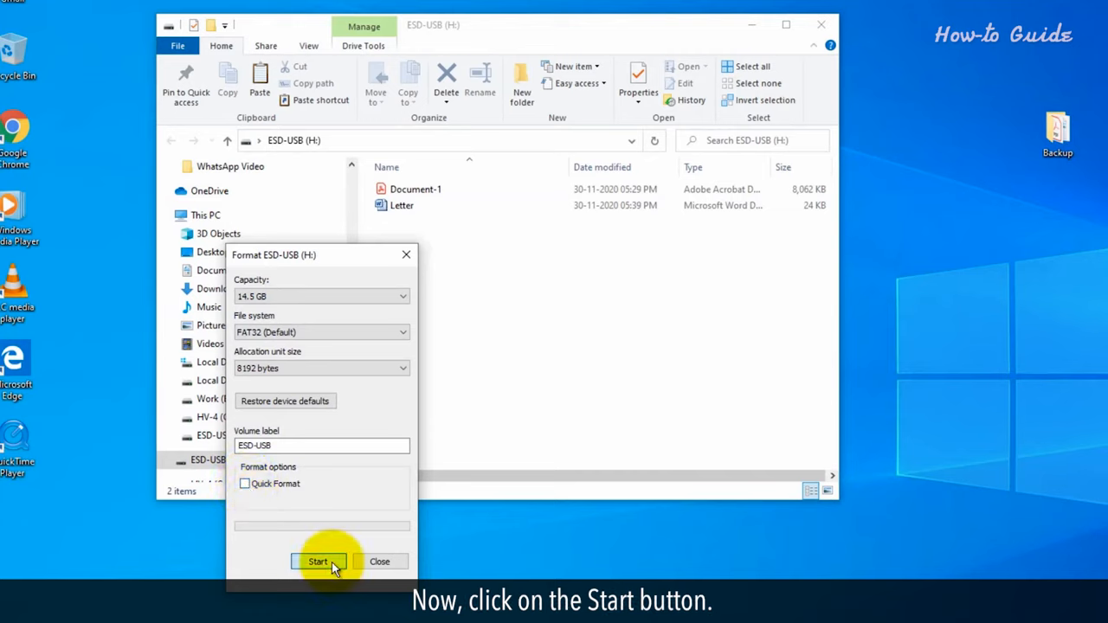
click(319, 561)
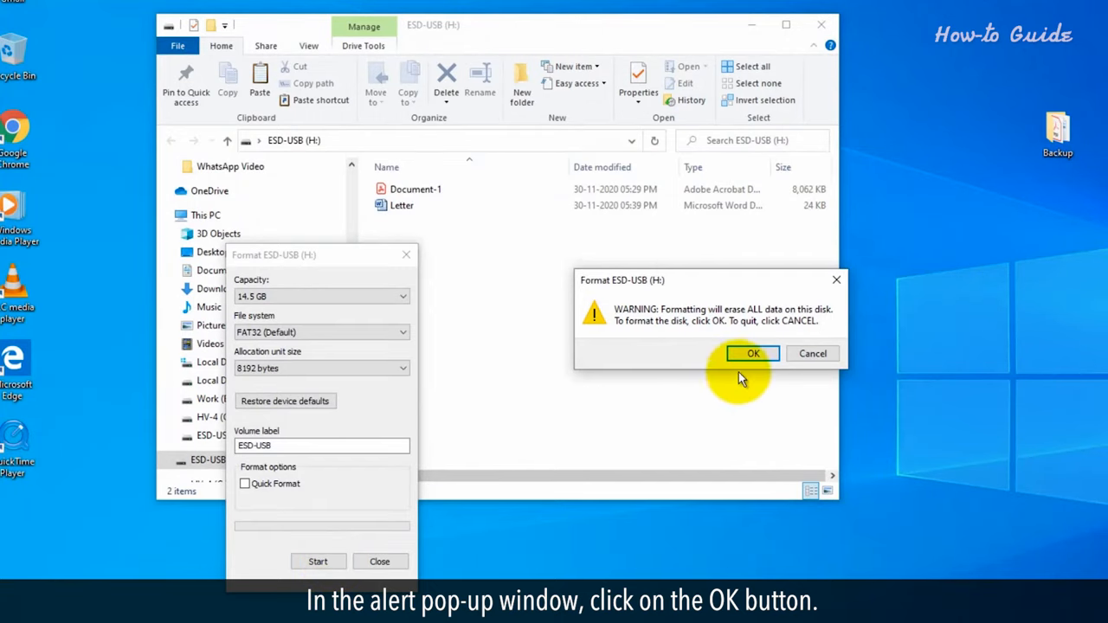
click(751, 354)
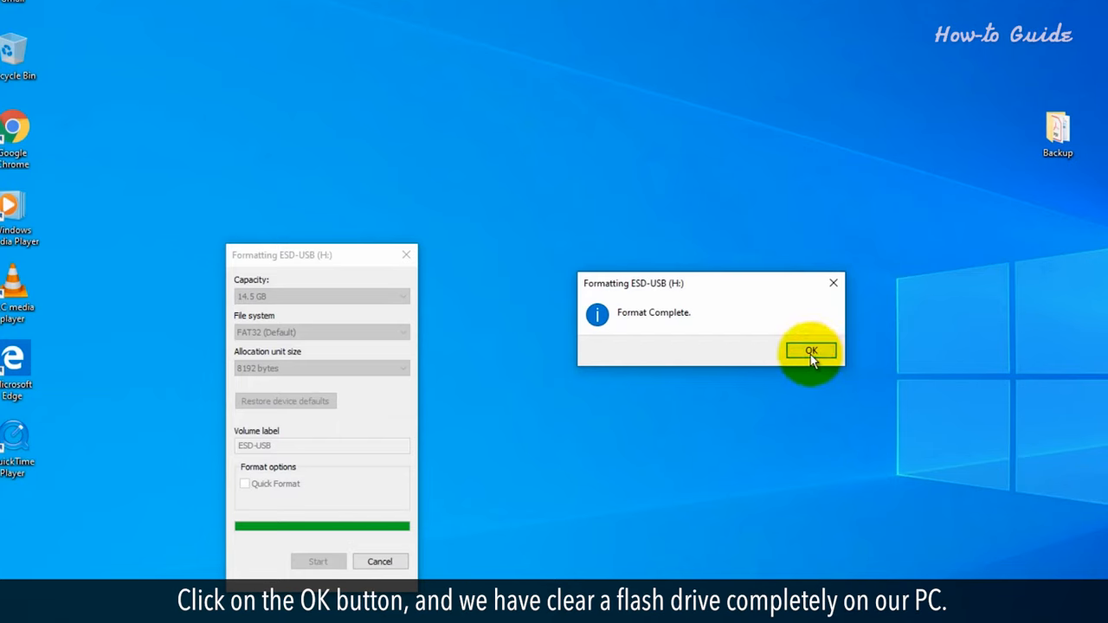
Dismiss the Format Complete notice for the ESD-USB drive.
click(810, 350)
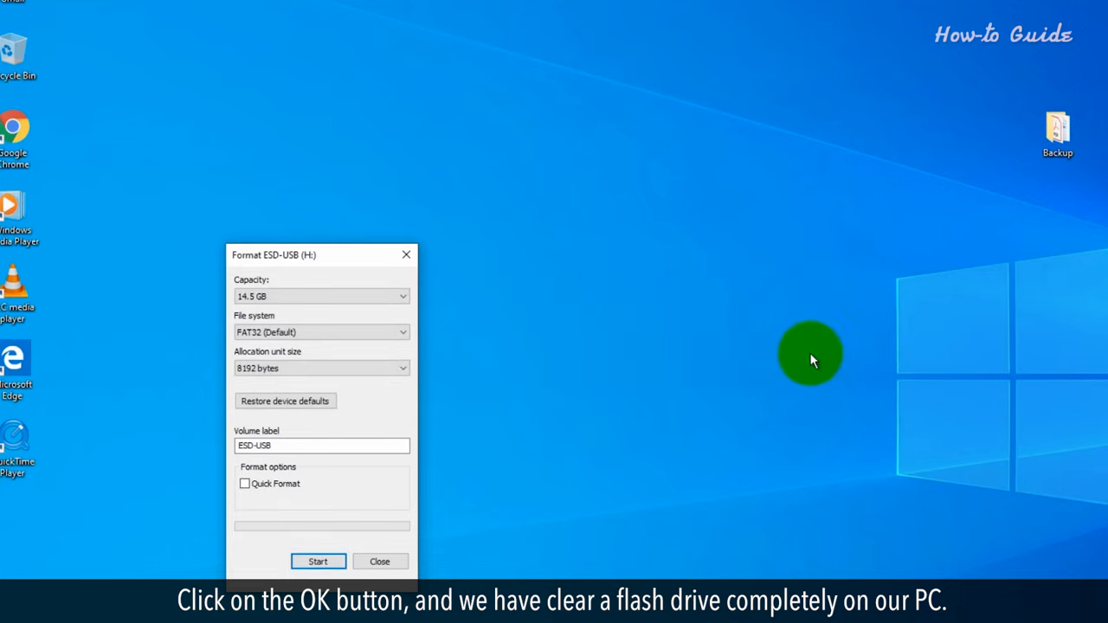